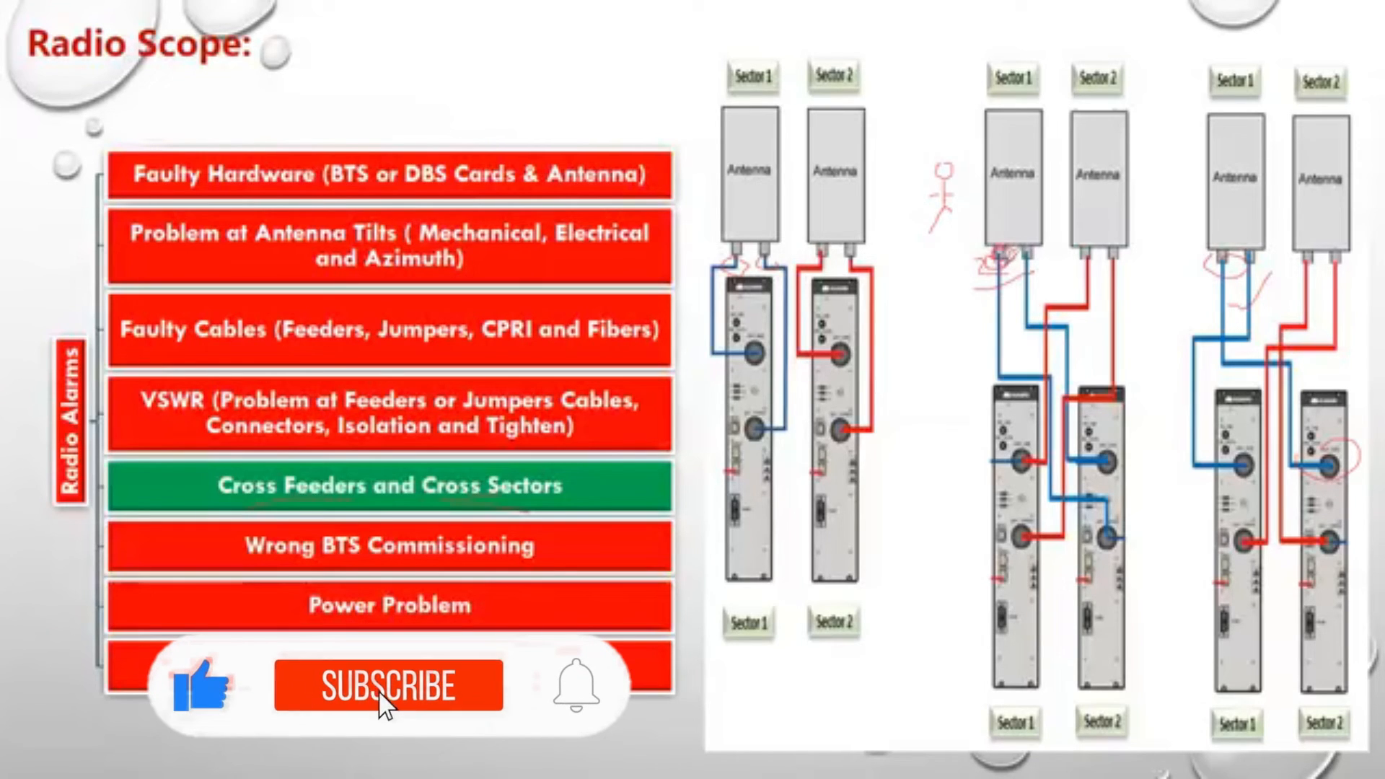
left_click(387, 686)
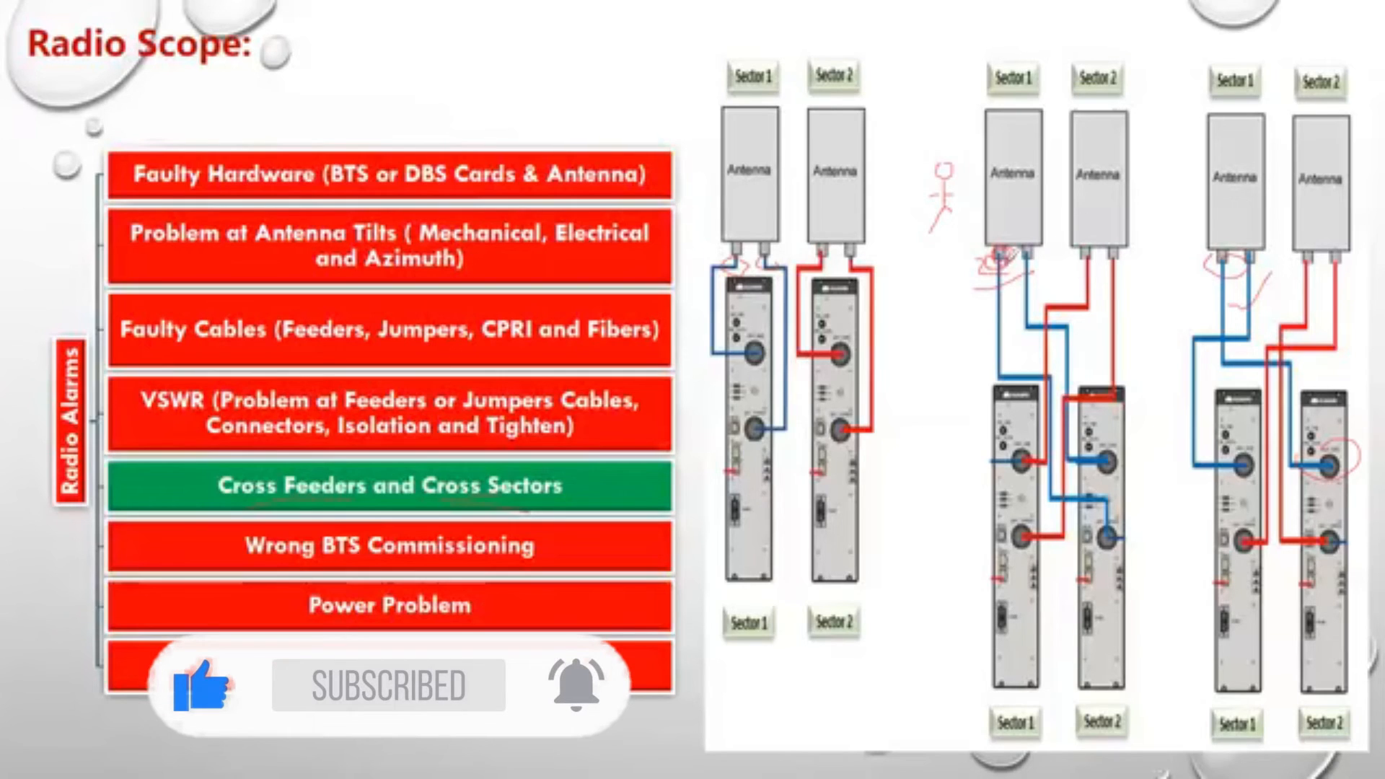